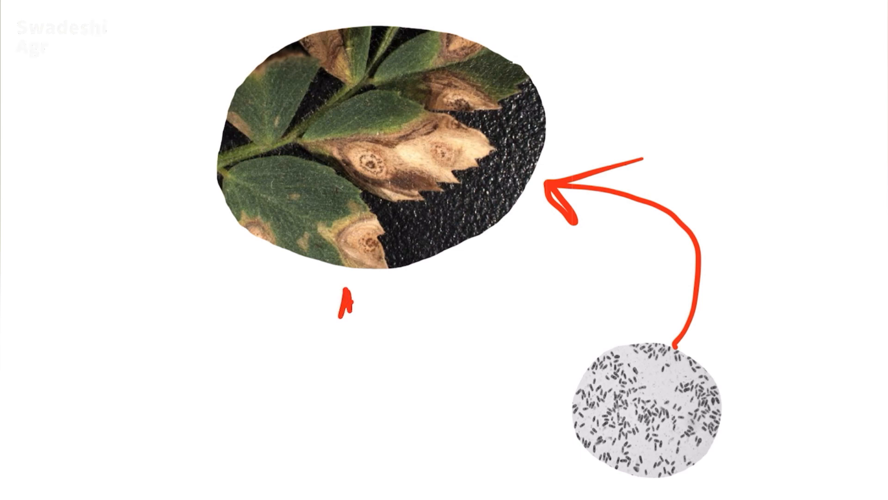
Handwrite the disease name 'Ascochyt...' in red beneath the blighted leaf image
text(Ascochyt)
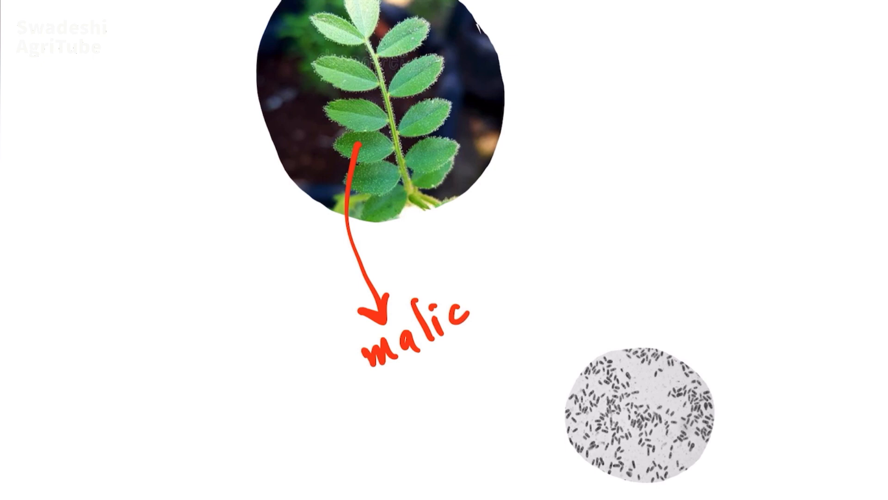
Draw a red arrow from the hairy leaf image down to the word 'malic'
drag(397, 387, 547, 408)
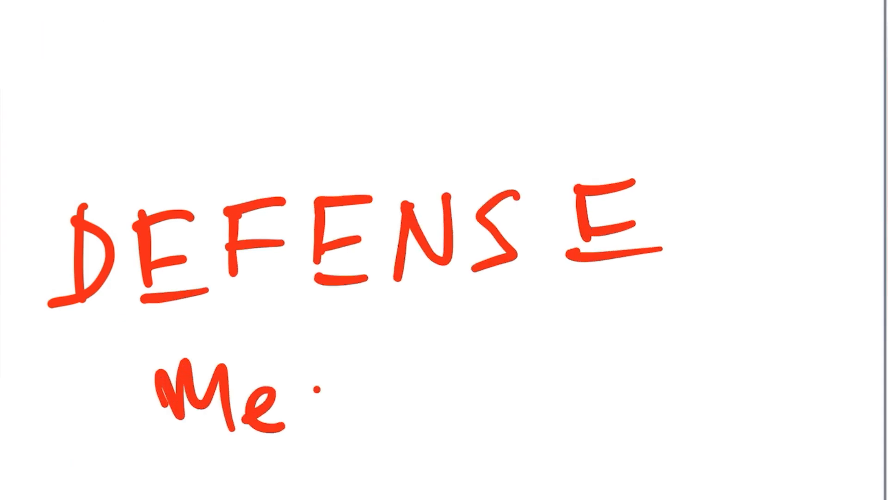
Finish the red heading so it reads 'DEFENSE mechanism'
text(chanism)
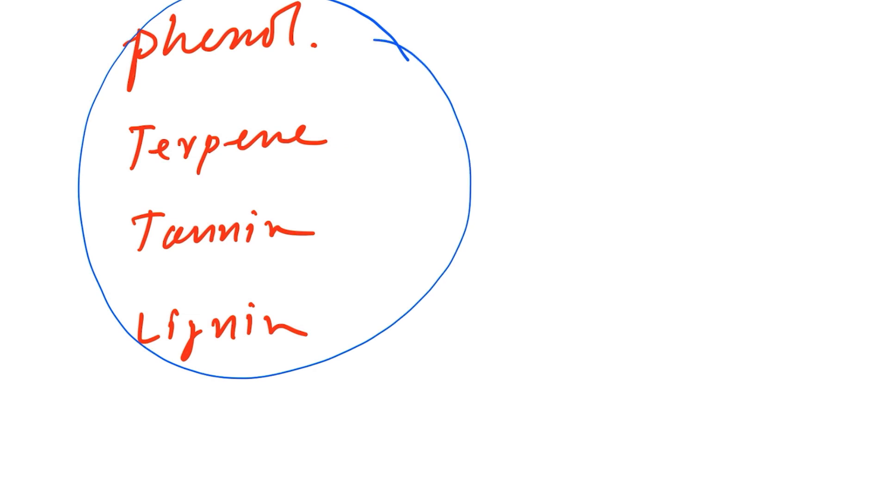
Draw a blue arrow from the circled compound list and handwrite 'Defense mechanism' beside it
drag(368, 245, 575, 266)
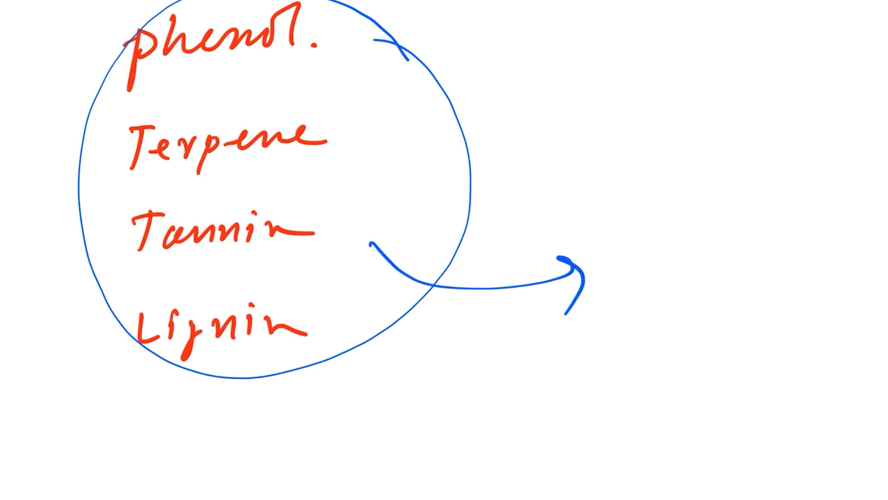
text(Defen)
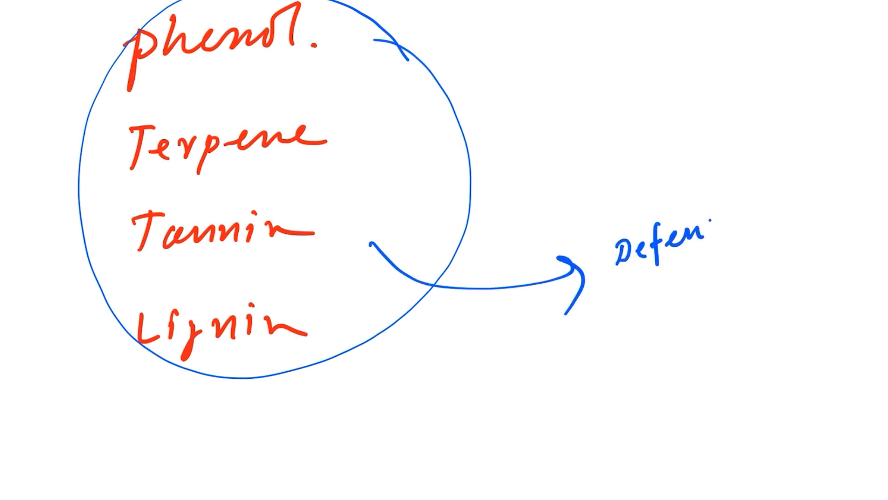
text(Defense m.)
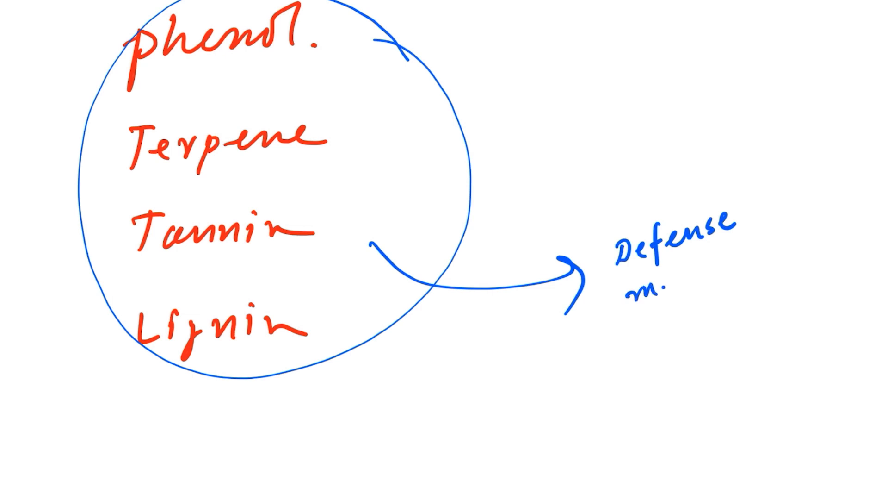
text(mechanis)
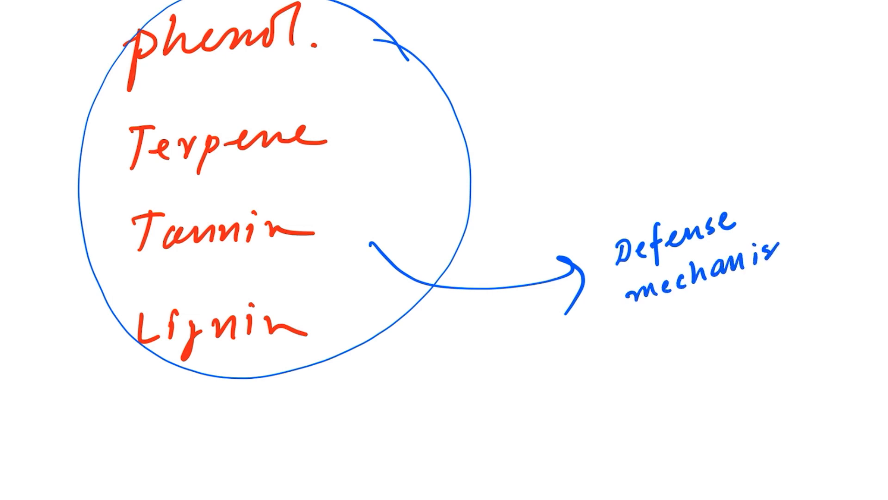